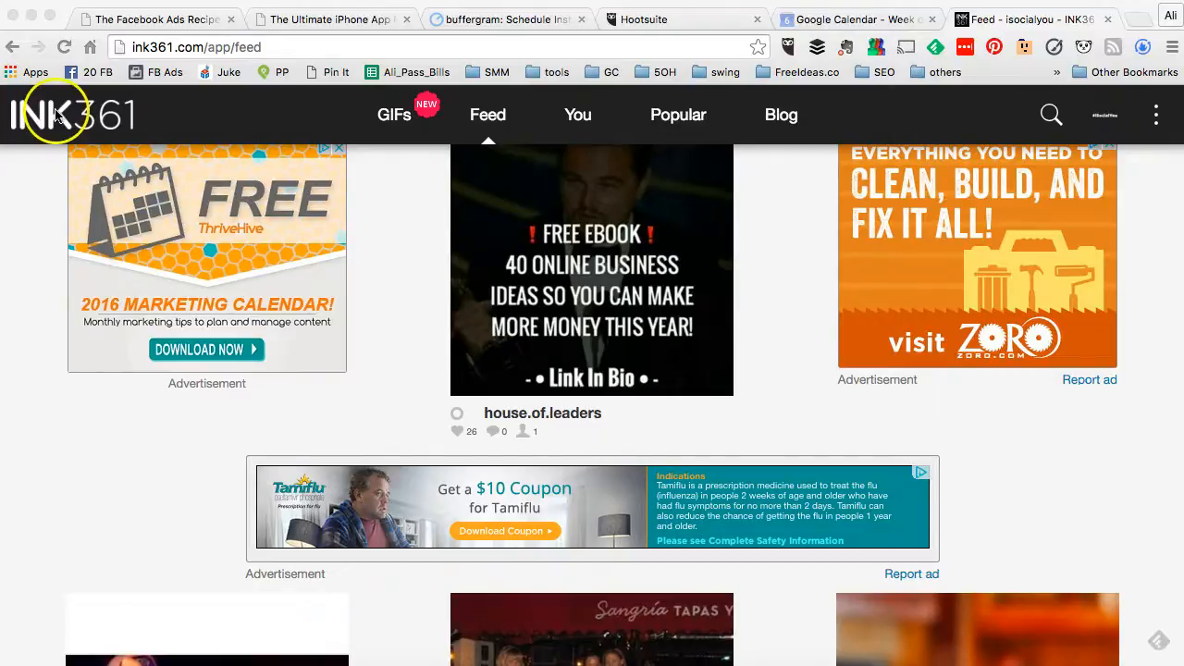
pyautogui.moveTo(157, 28)
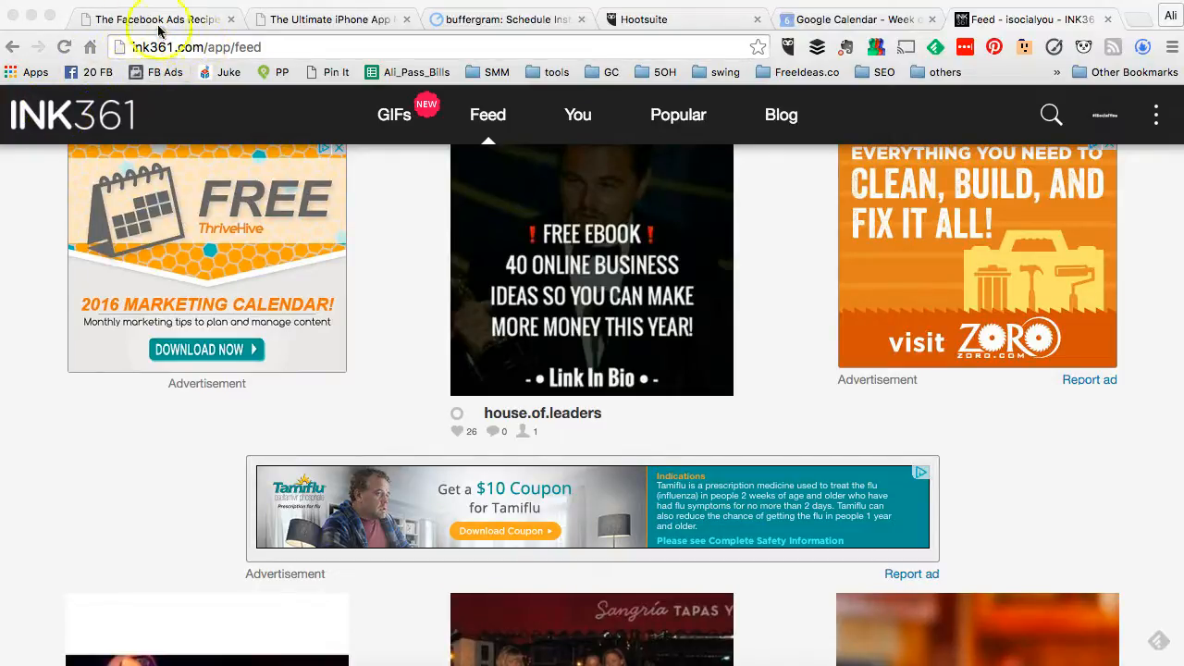
pyautogui.moveTo(407, 240)
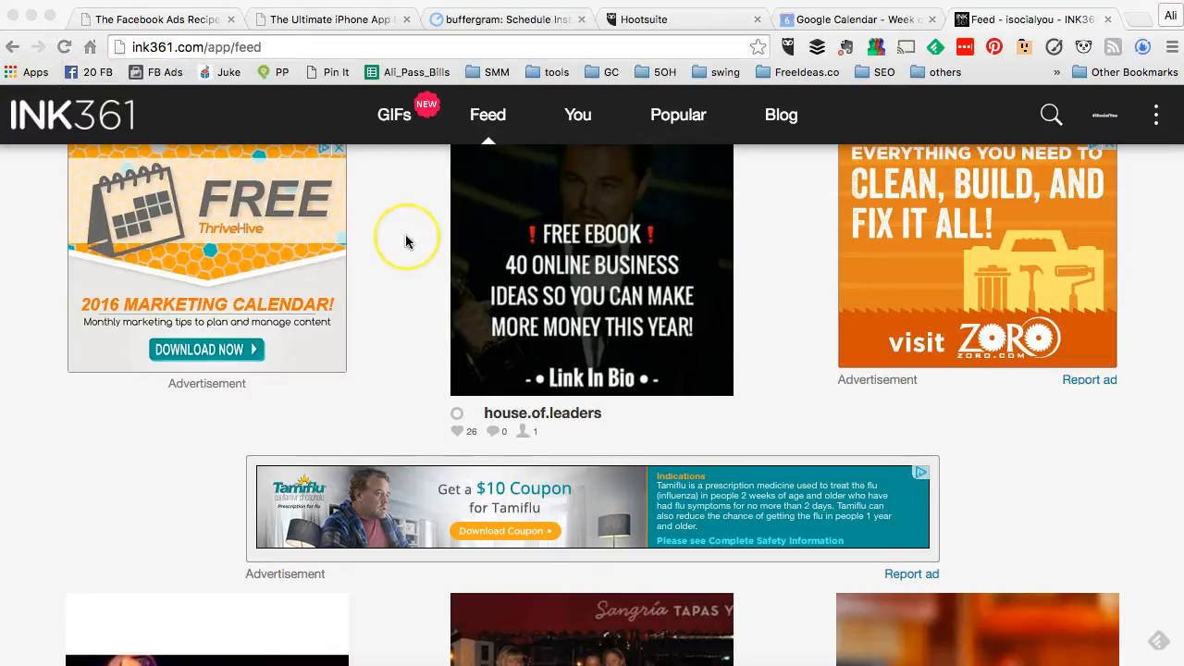
# - Go from the top-right account avatar to the iSocialYou profile page with its posts and follower counts
pyautogui.scroll(-3)
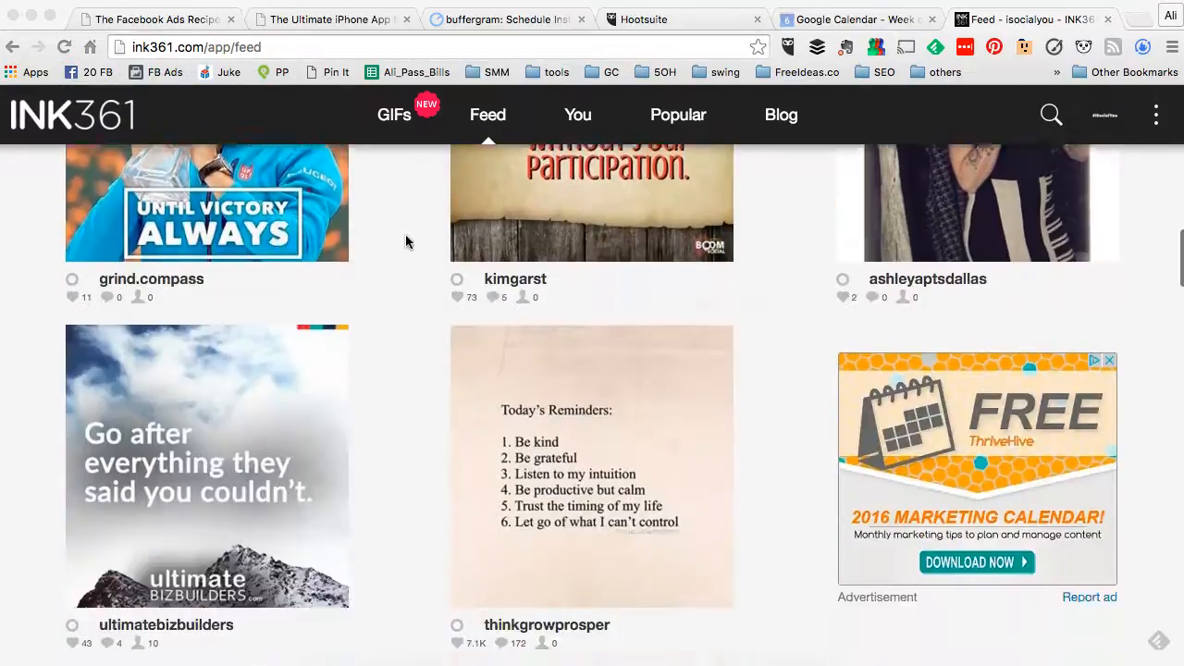
pyautogui.scroll(-3)
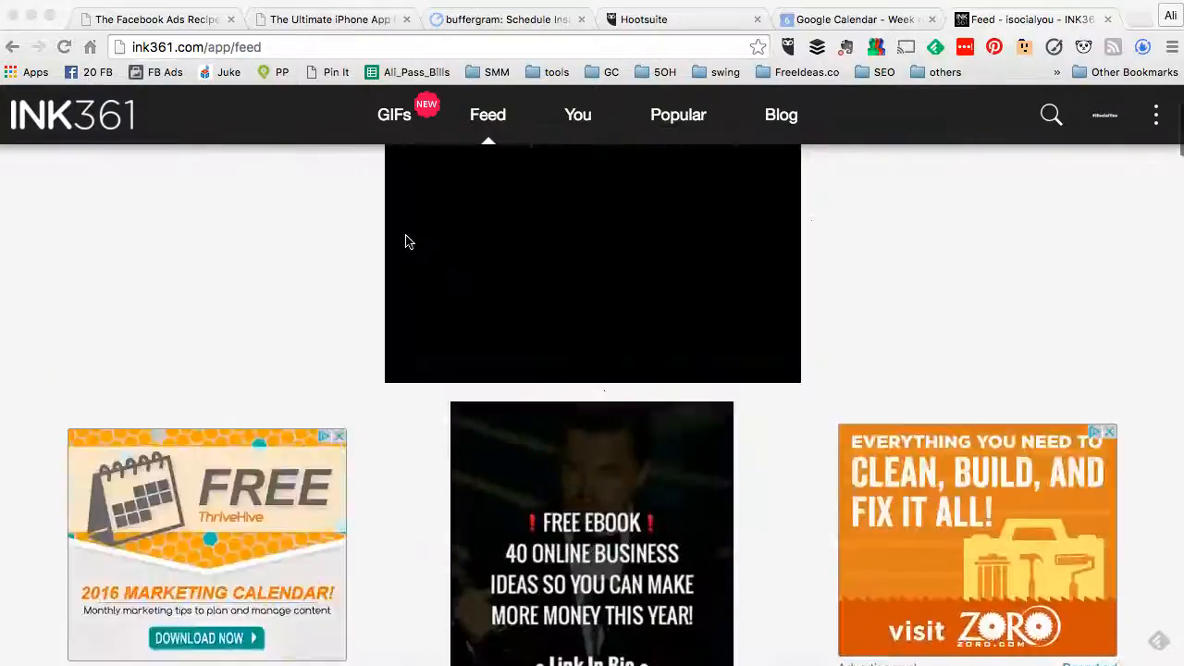
pyautogui.scroll(-3)
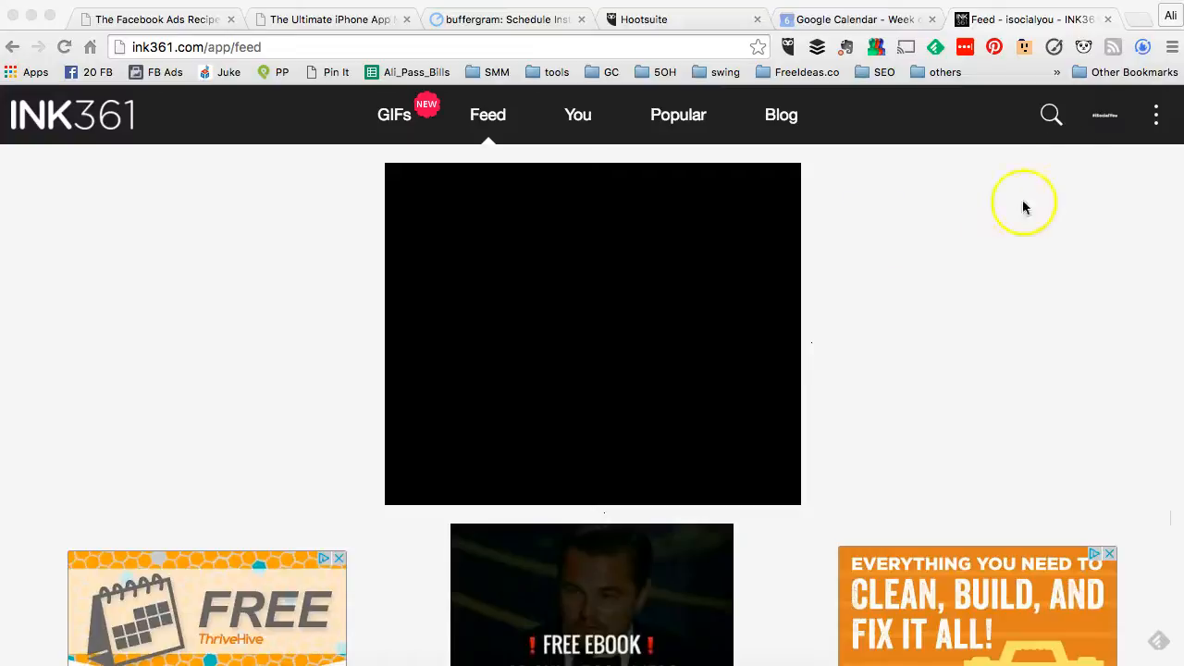
pyautogui.moveTo(1106, 126)
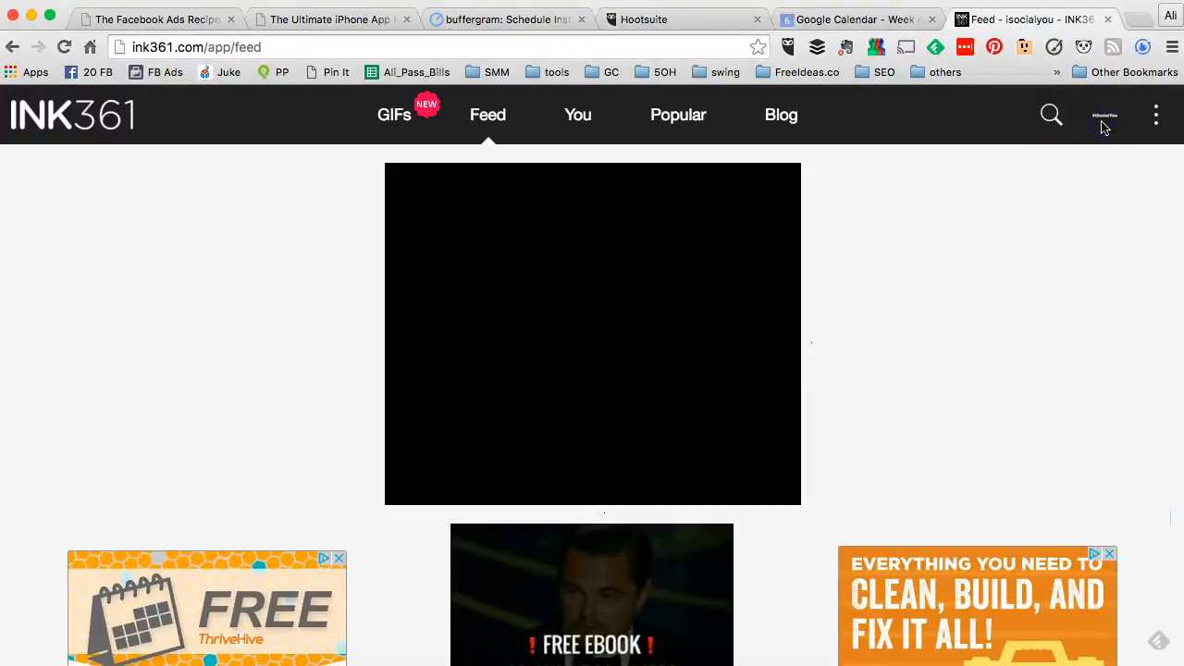
pyautogui.click(1102, 114)
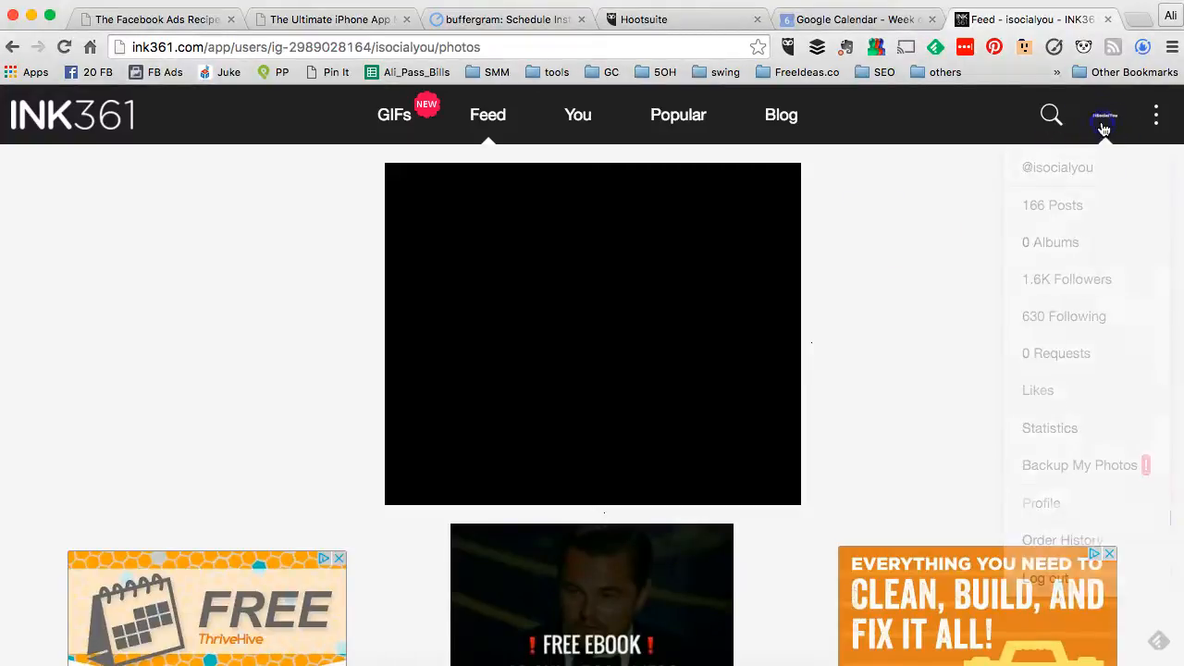
pyautogui.click(577, 114)
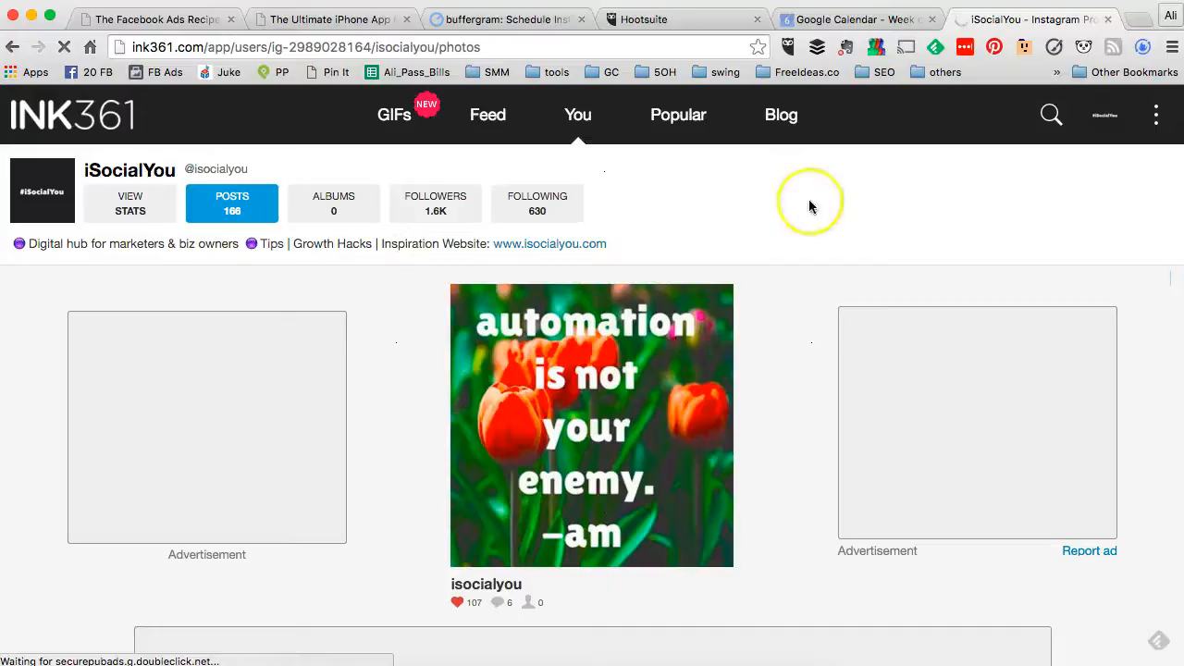
pyautogui.moveTo(764, 190)
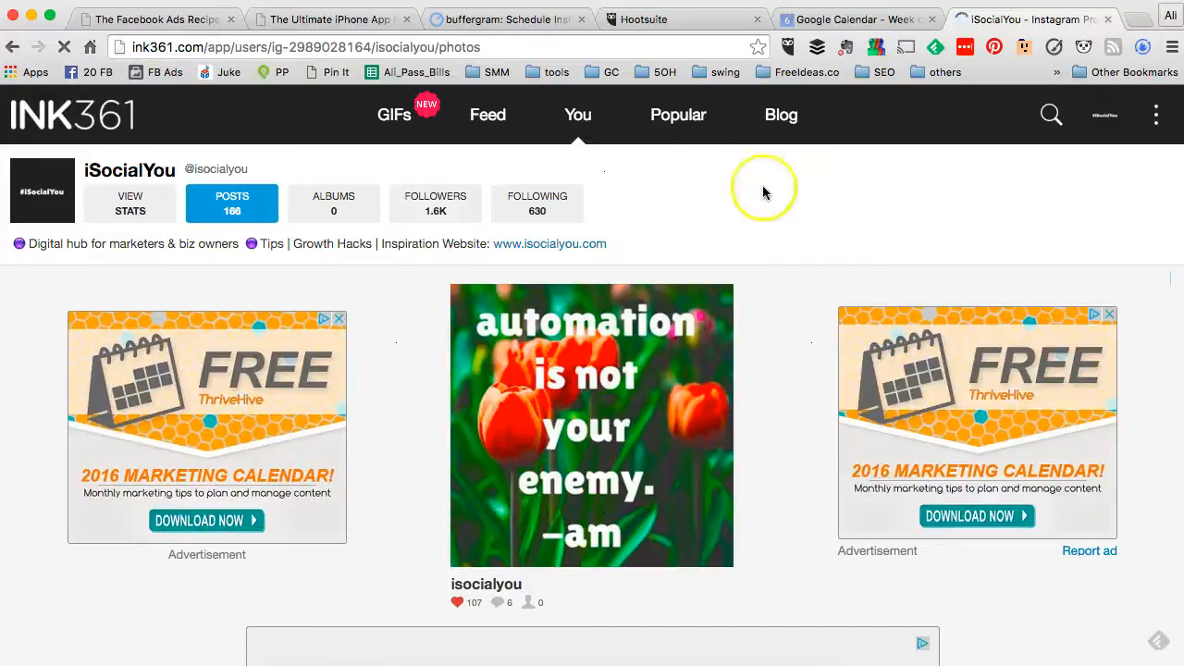
pyautogui.click(1024, 115)
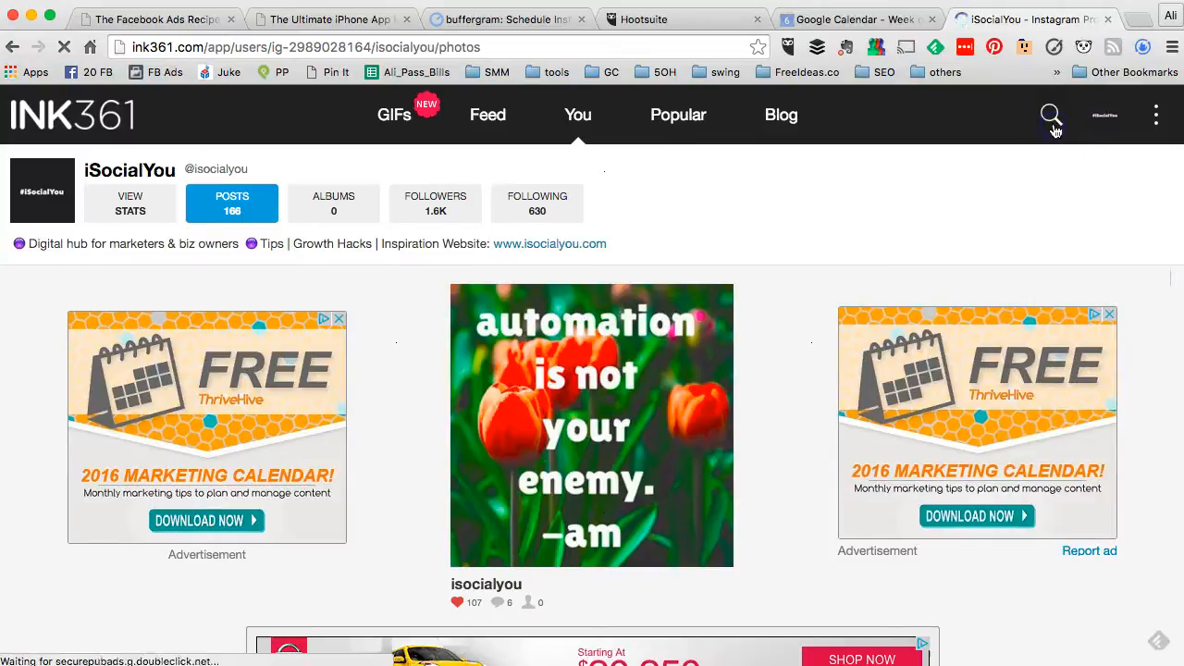
# - Run a site search for 'social media' and look over the GIF and user result tabs
pyautogui.click(1050, 115)
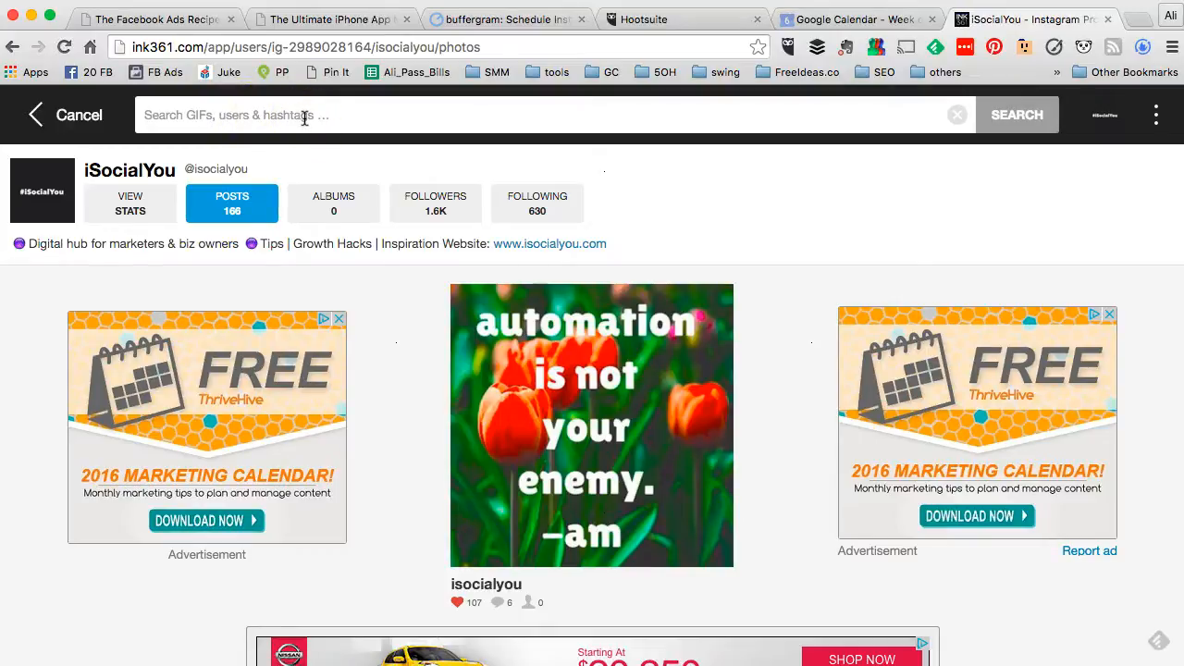
pyautogui.write('social media')
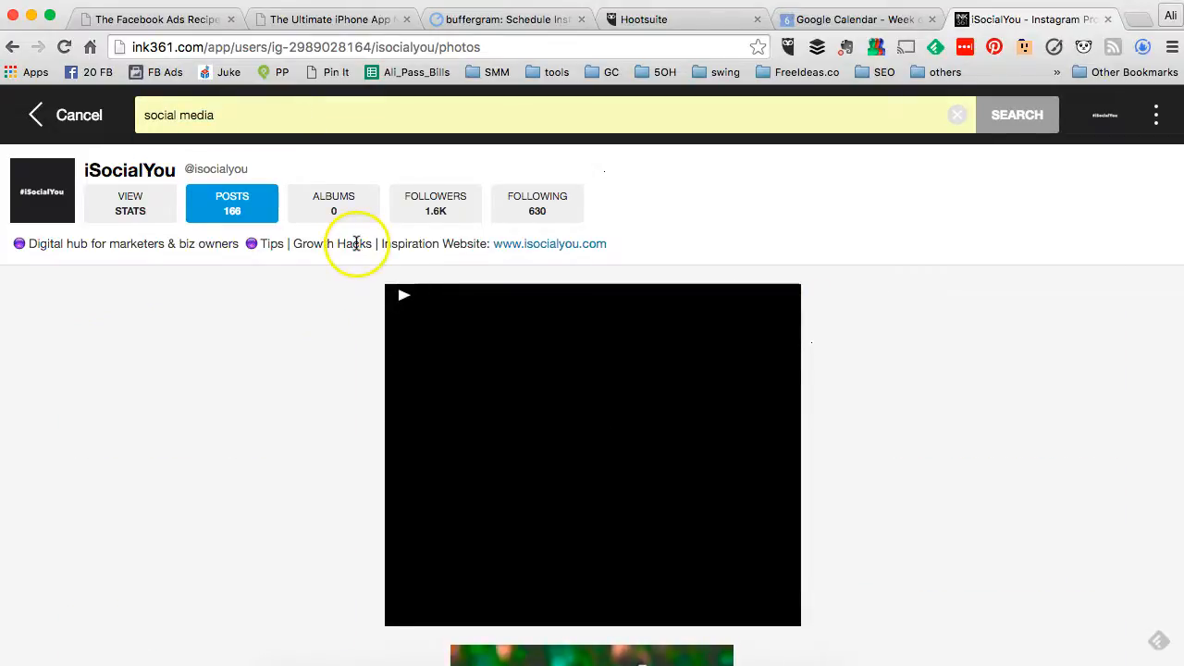
pyautogui.click(1017, 115)
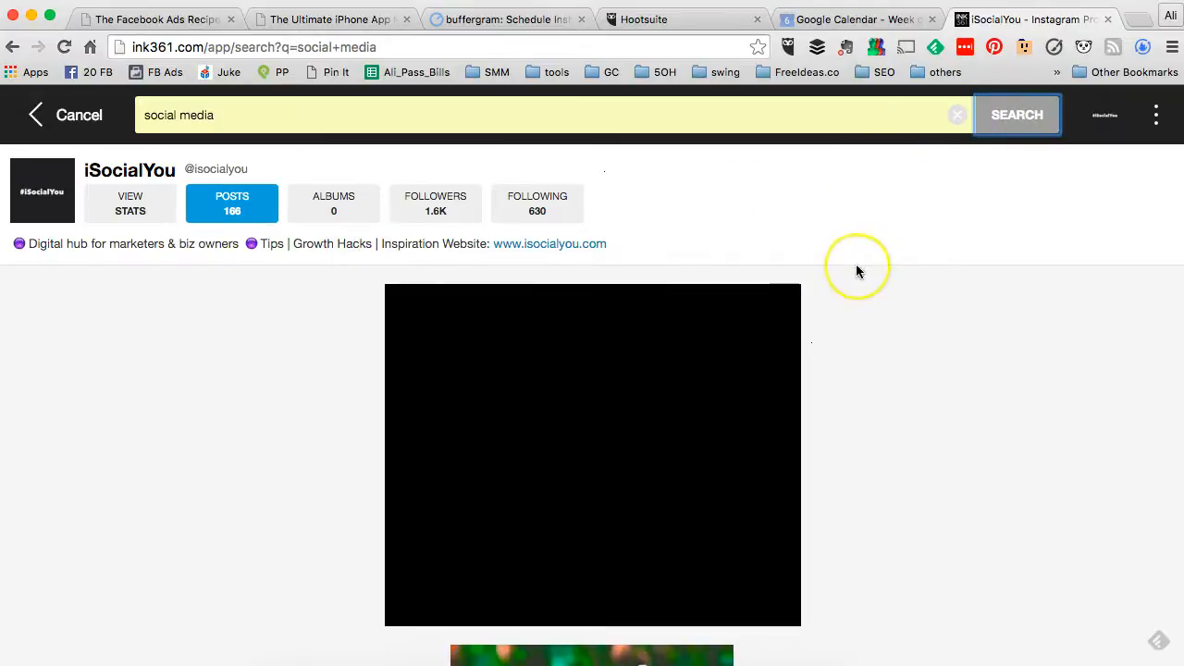
pyautogui.click(1017, 114)
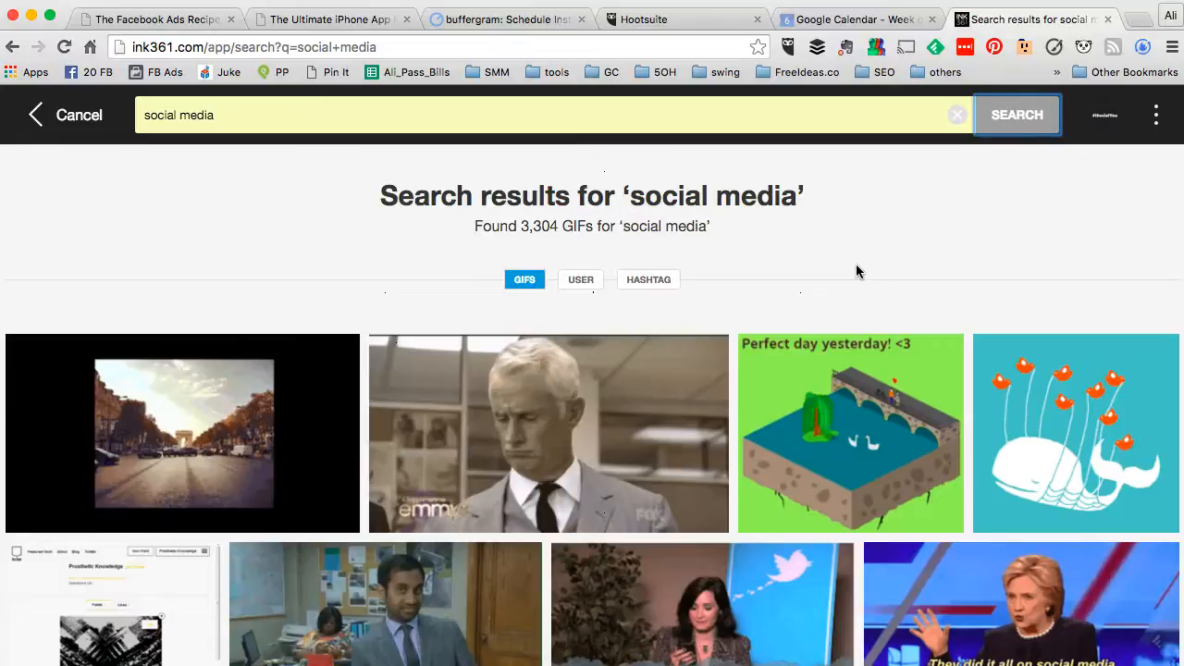
pyautogui.scroll(-3)
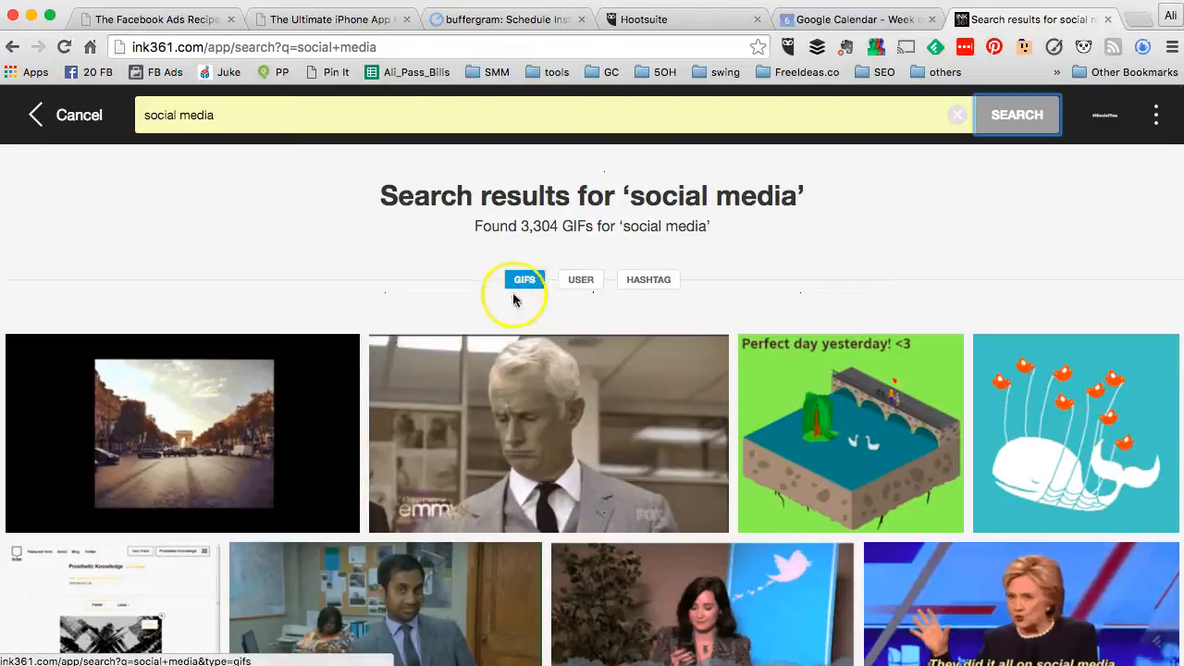
pyautogui.click(648, 280)
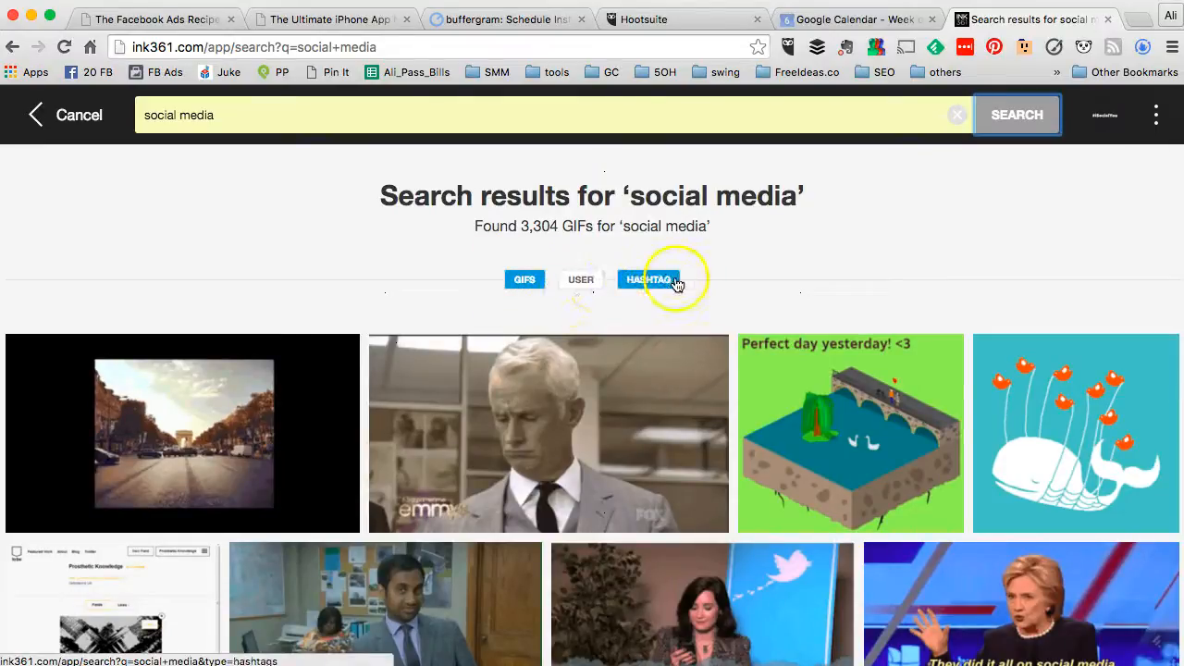
pyautogui.click(525, 280)
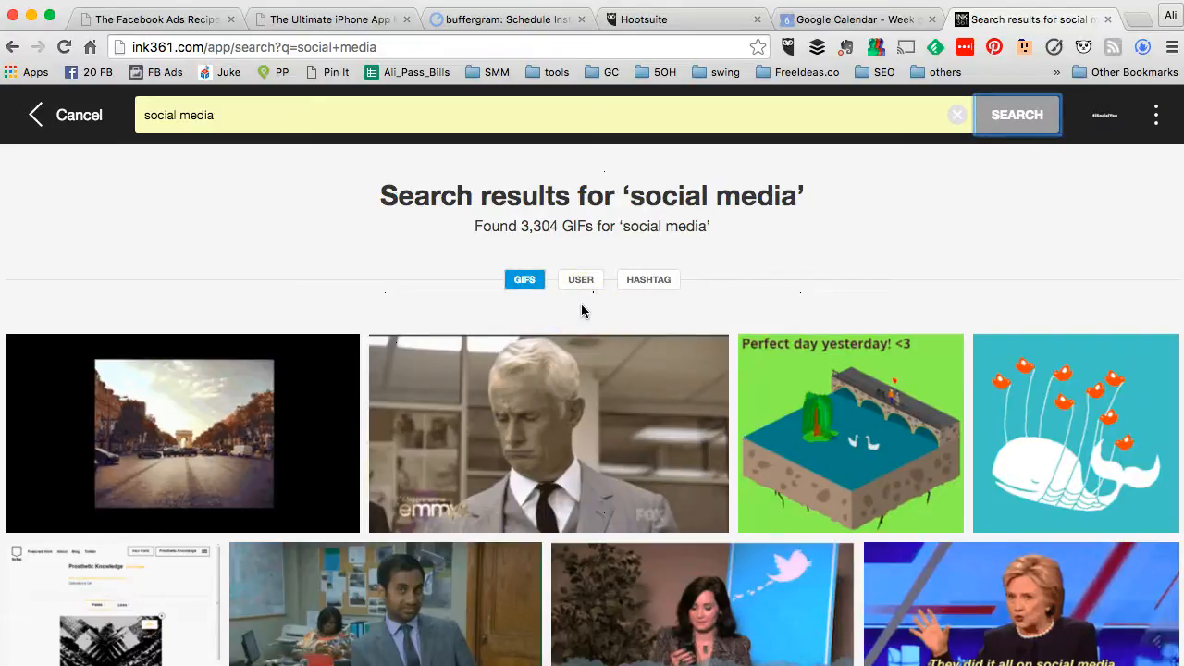
pyautogui.click(580, 279)
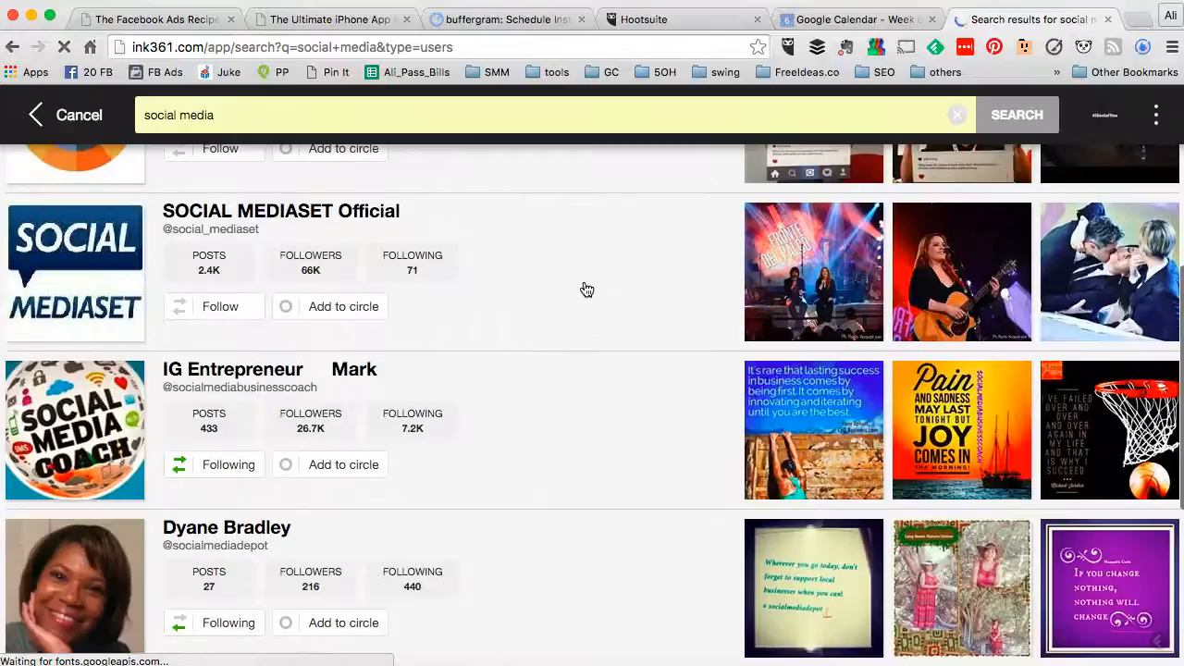
pyautogui.scroll(-3)
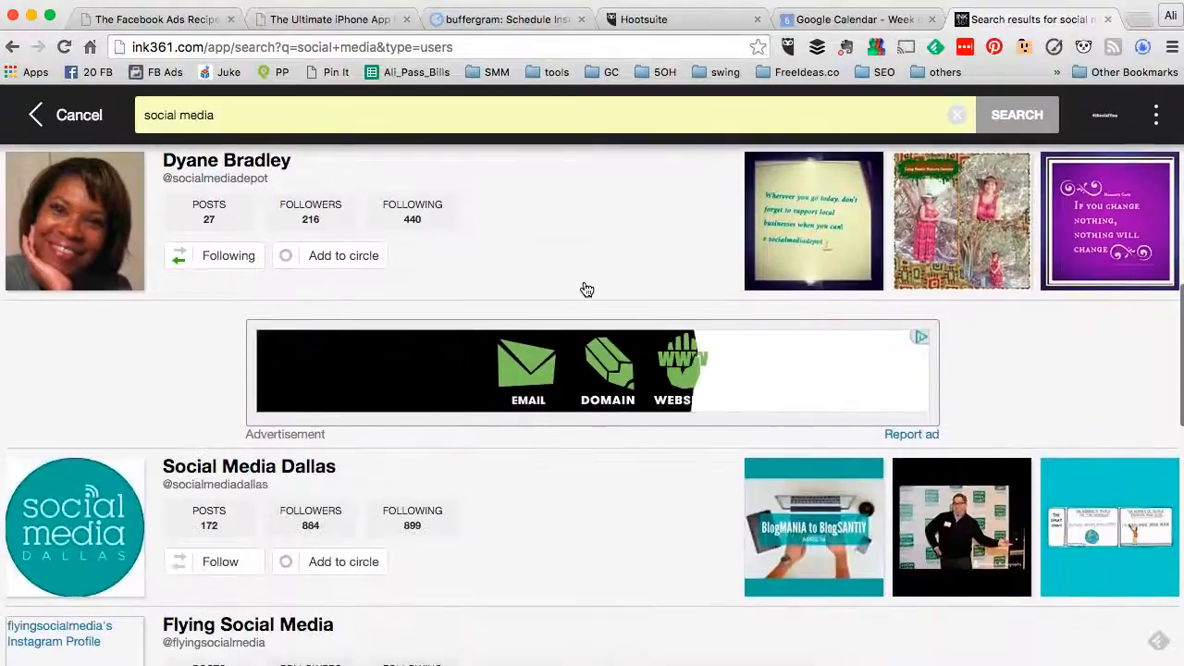
pyautogui.scroll(-3)
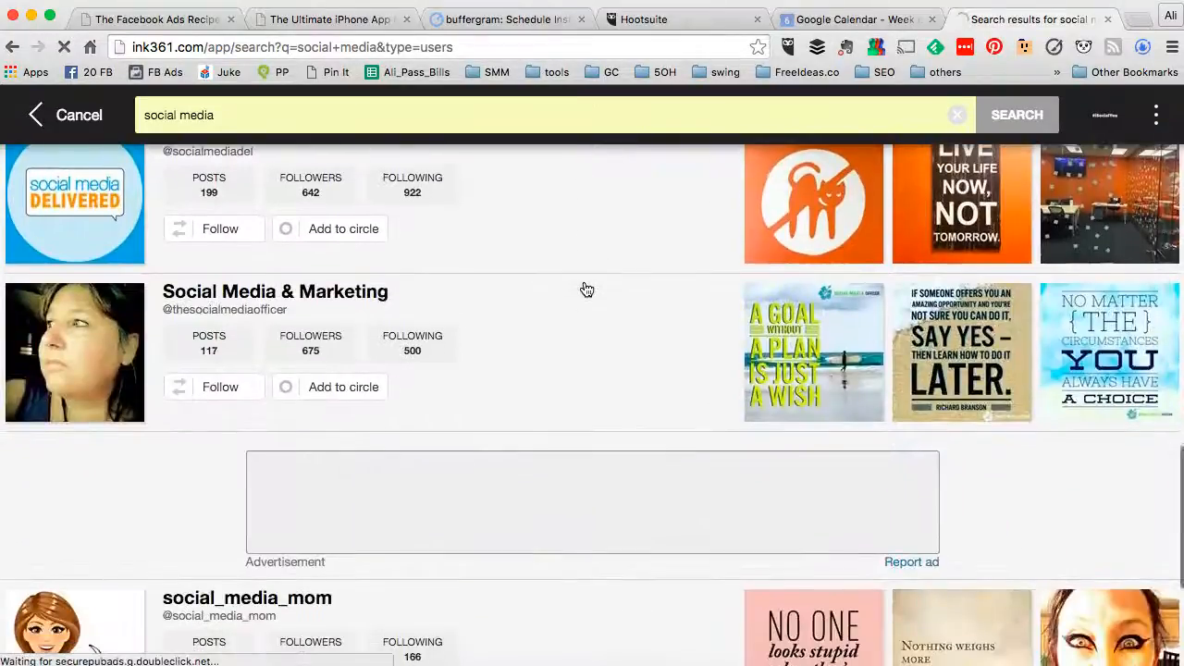
pyautogui.scroll(-3)
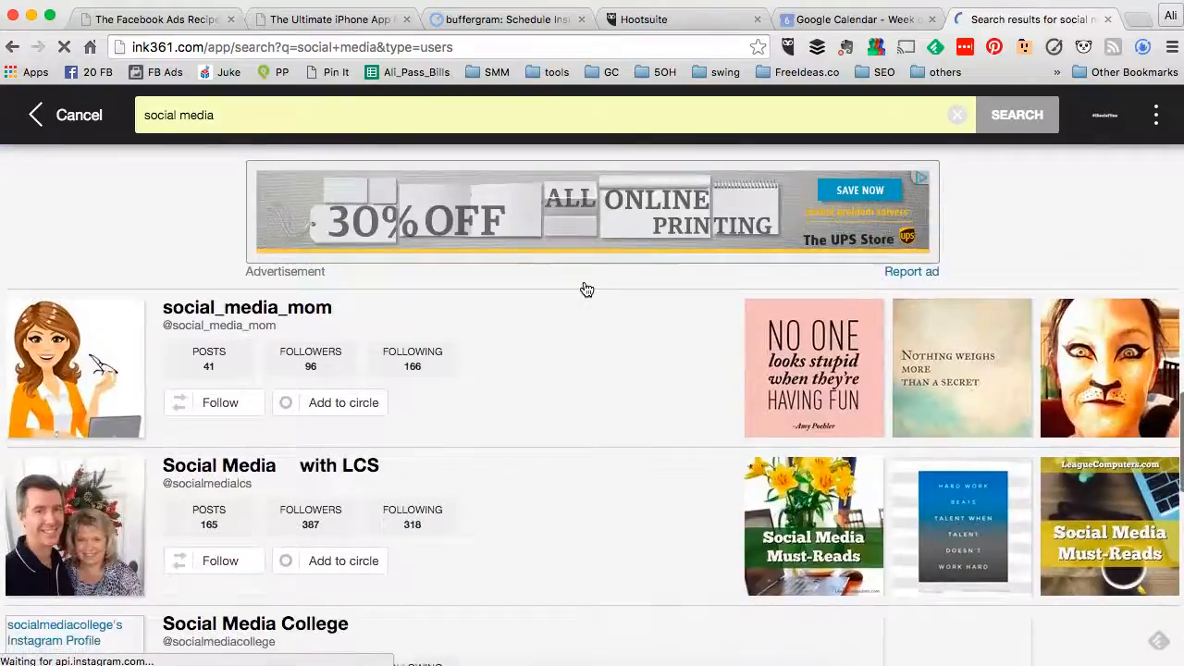
pyautogui.scroll(-3)
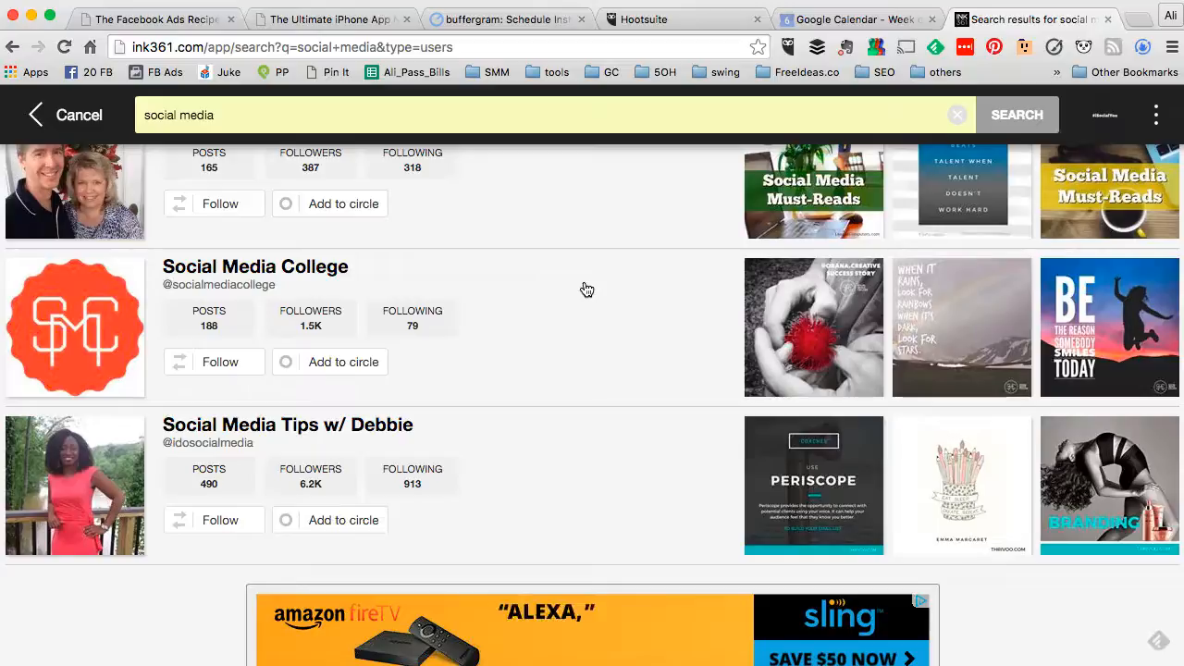
pyautogui.scroll(-3)
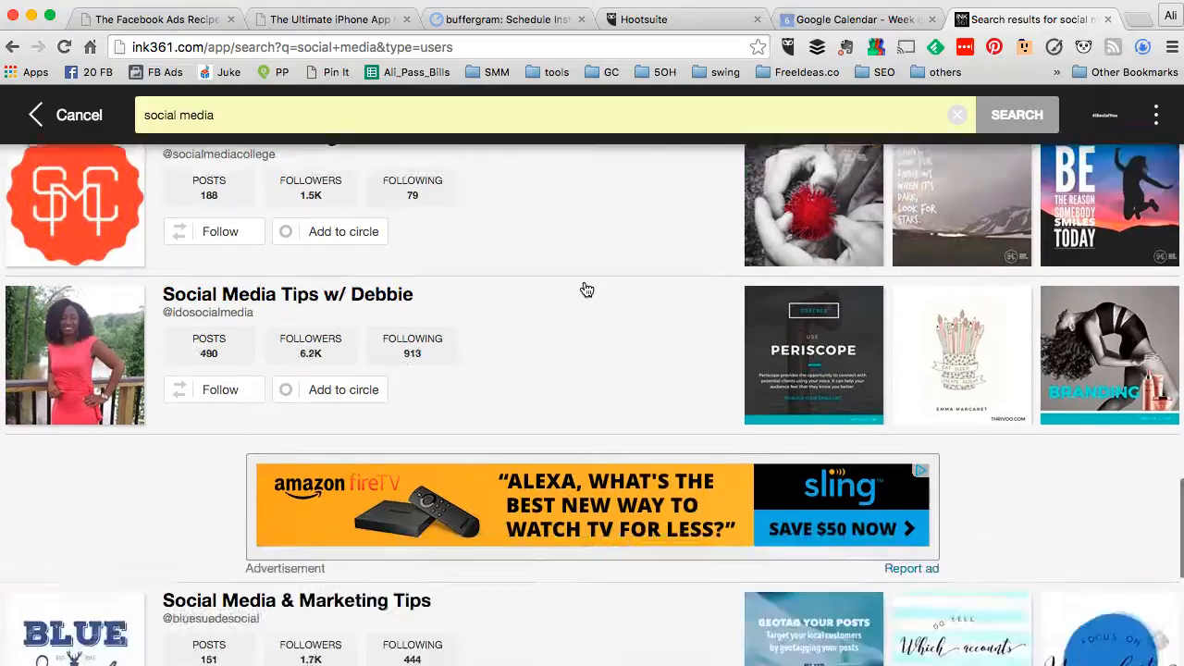
pyautogui.scroll(-3)
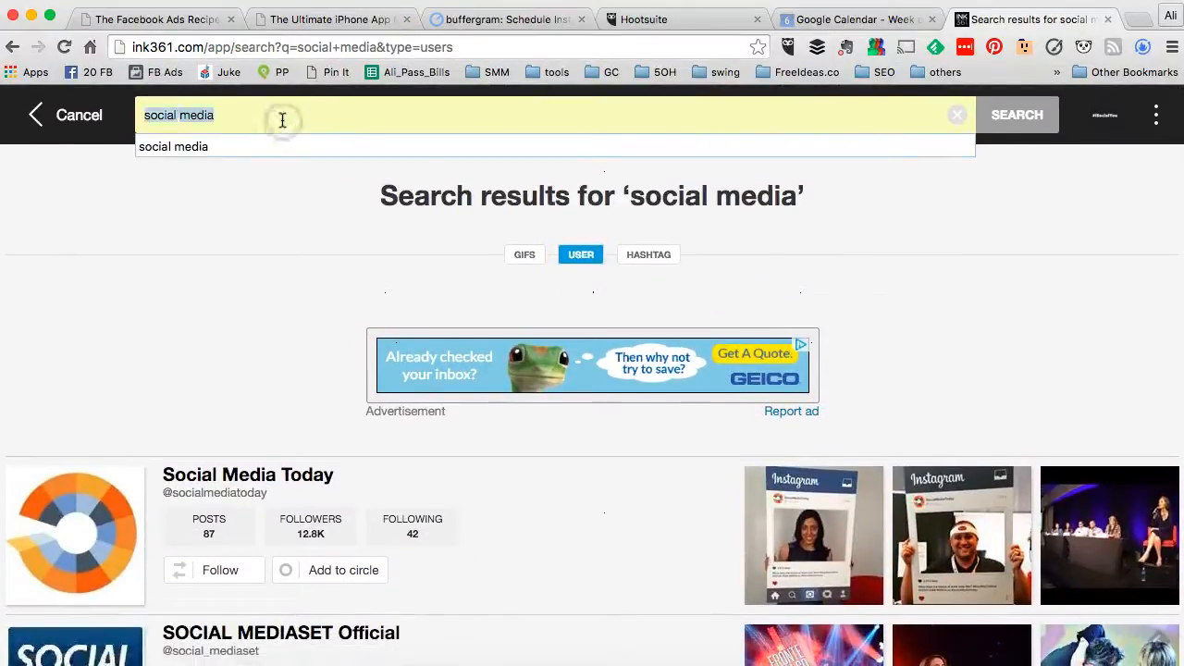
# - Search 'fitness' filtered to user accounts and scroll through the matching profiles
pyautogui.write('f')
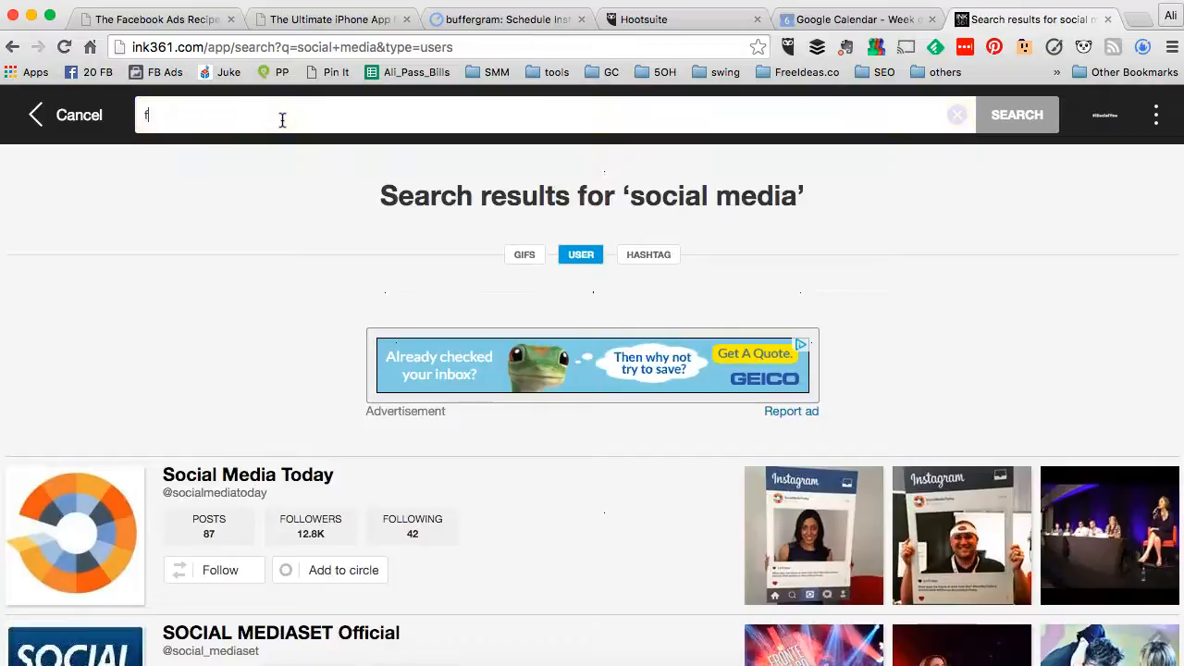
pyautogui.write('itness')
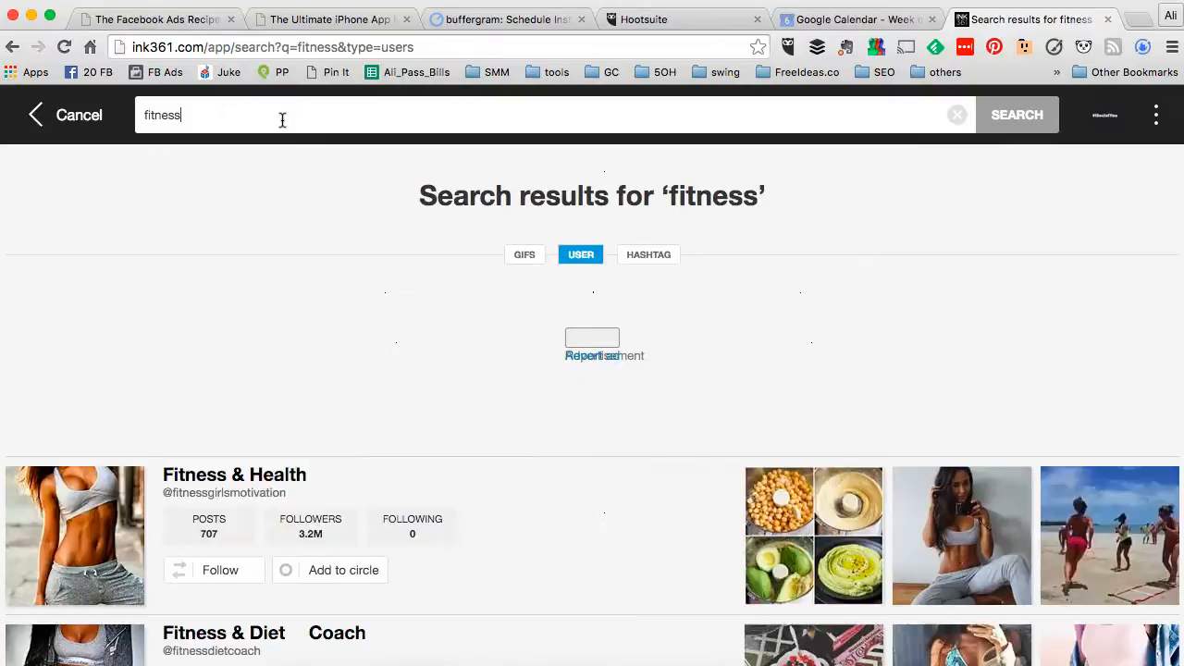
pyautogui.click(581, 256)
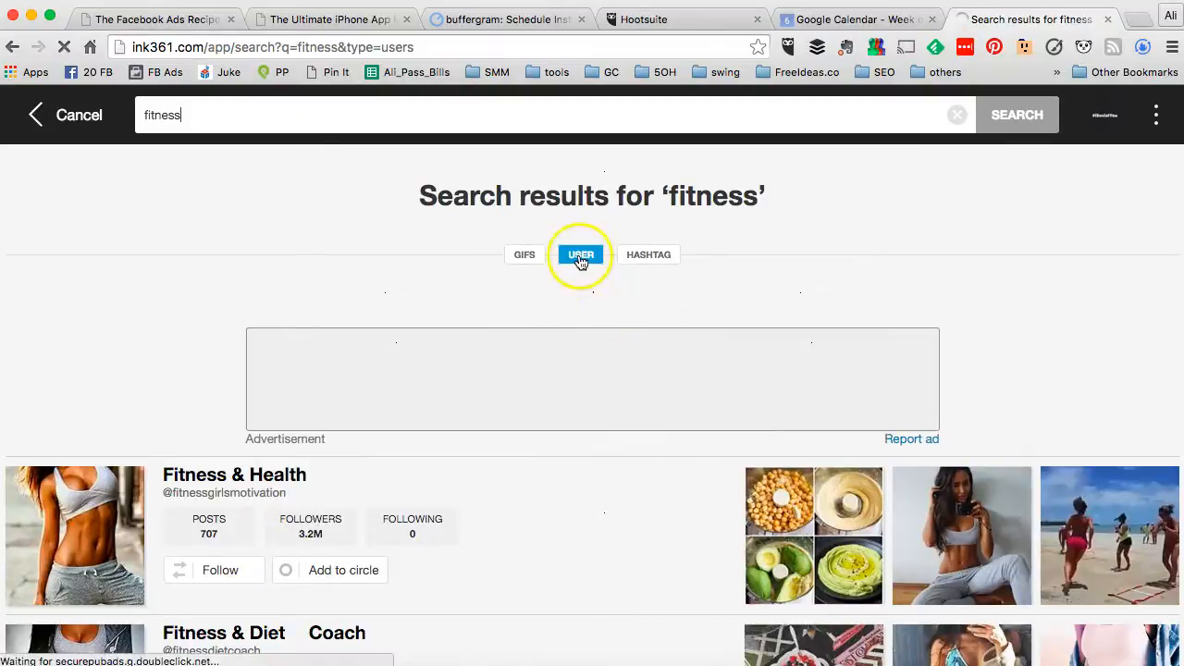
pyautogui.scroll(-3)
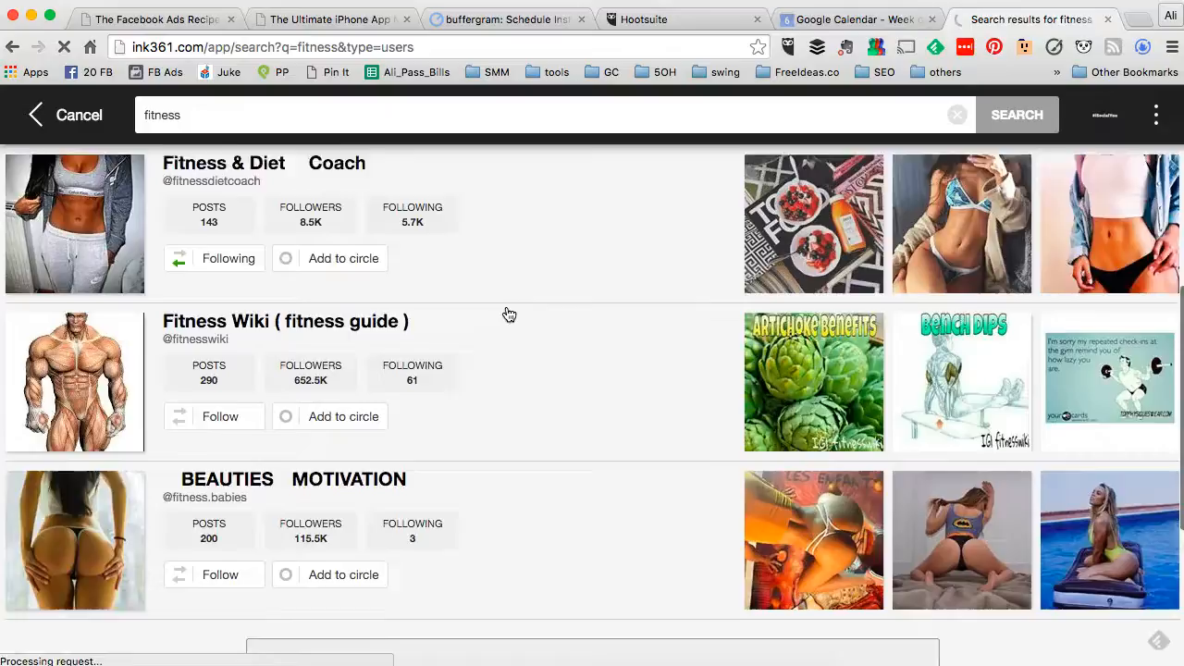
pyautogui.scroll(-3)
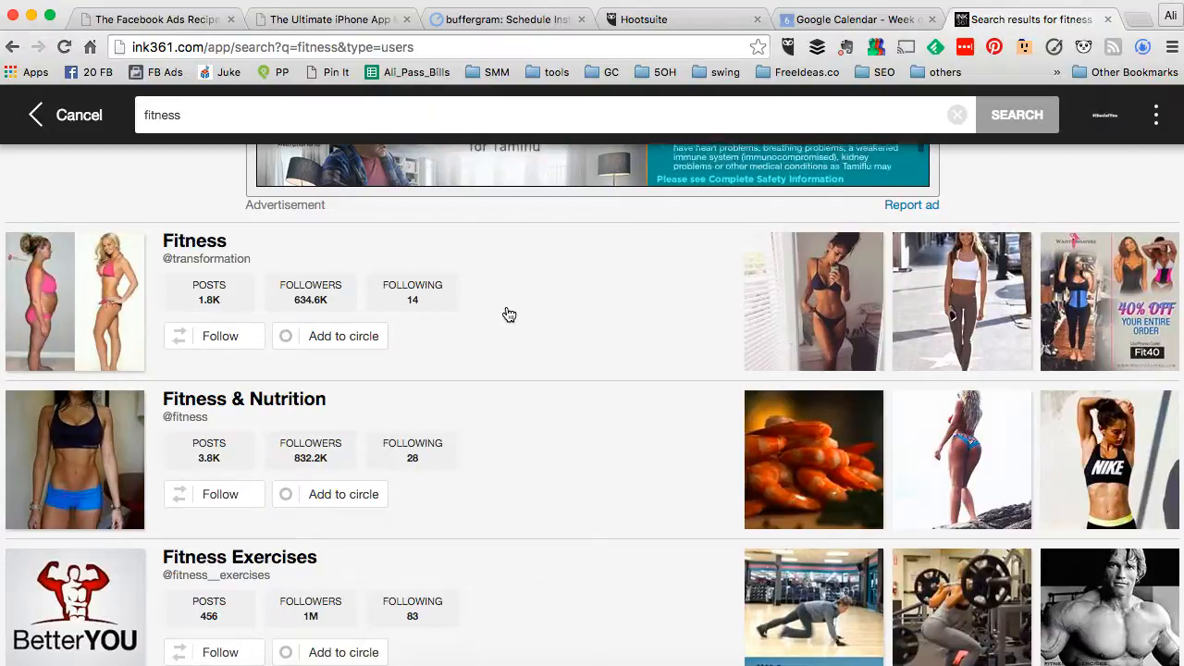
pyautogui.scroll(-3)
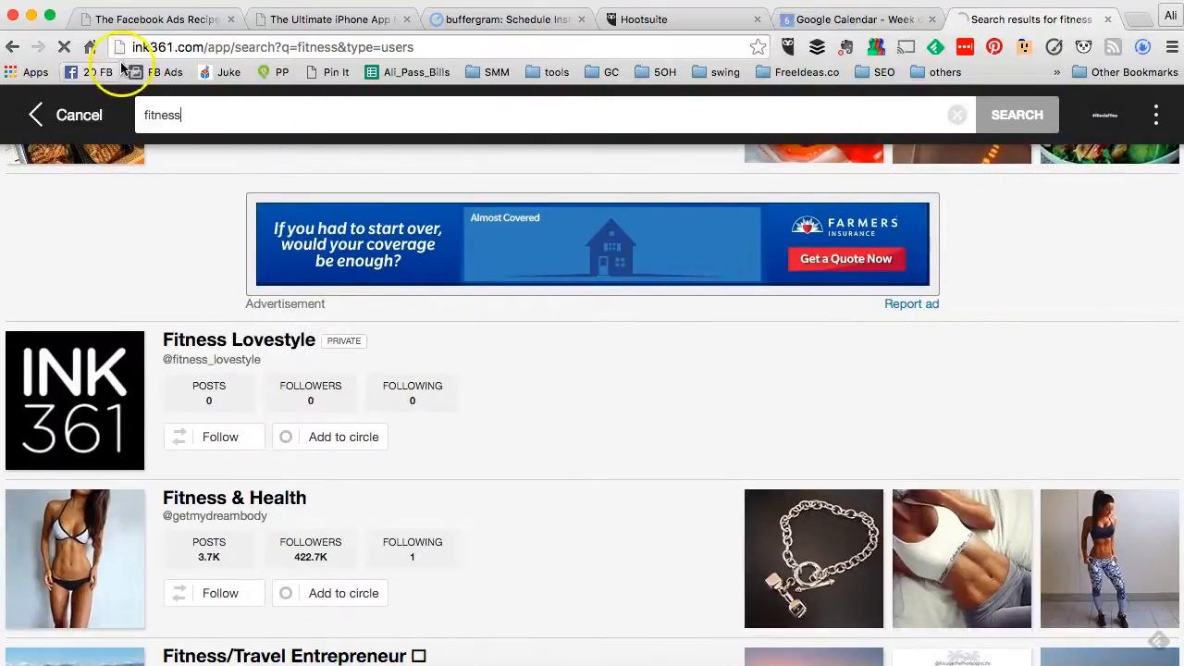
pyautogui.scroll(-3)
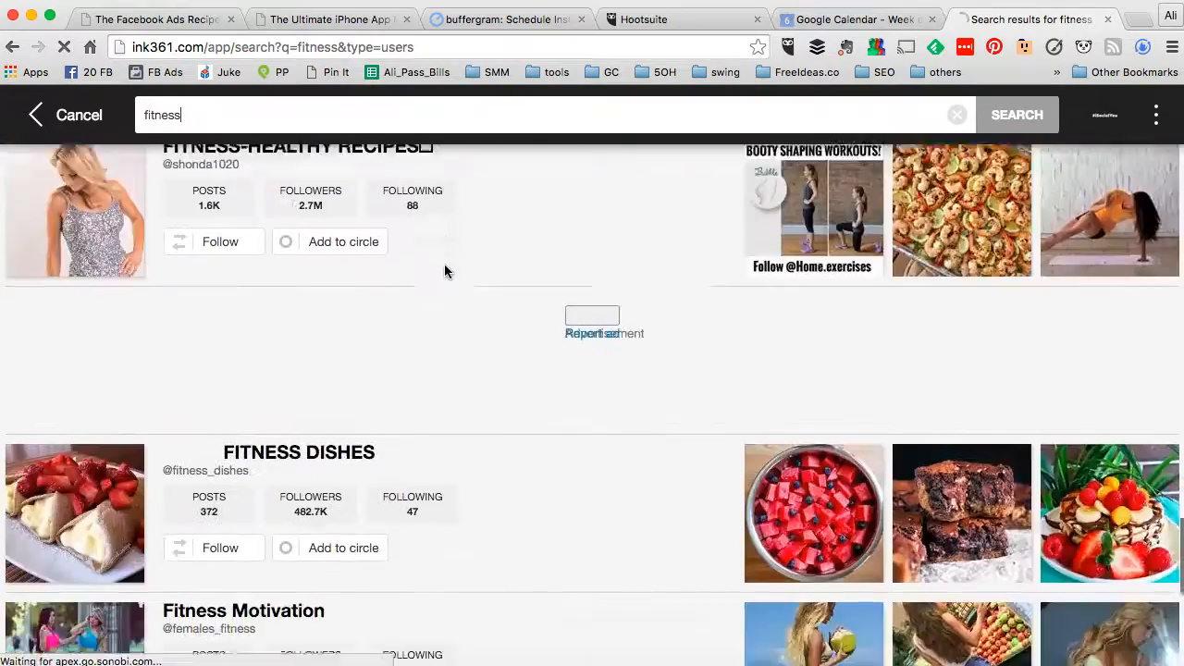
pyautogui.scroll(-3)
pyautogui.write('google.com/analytic')
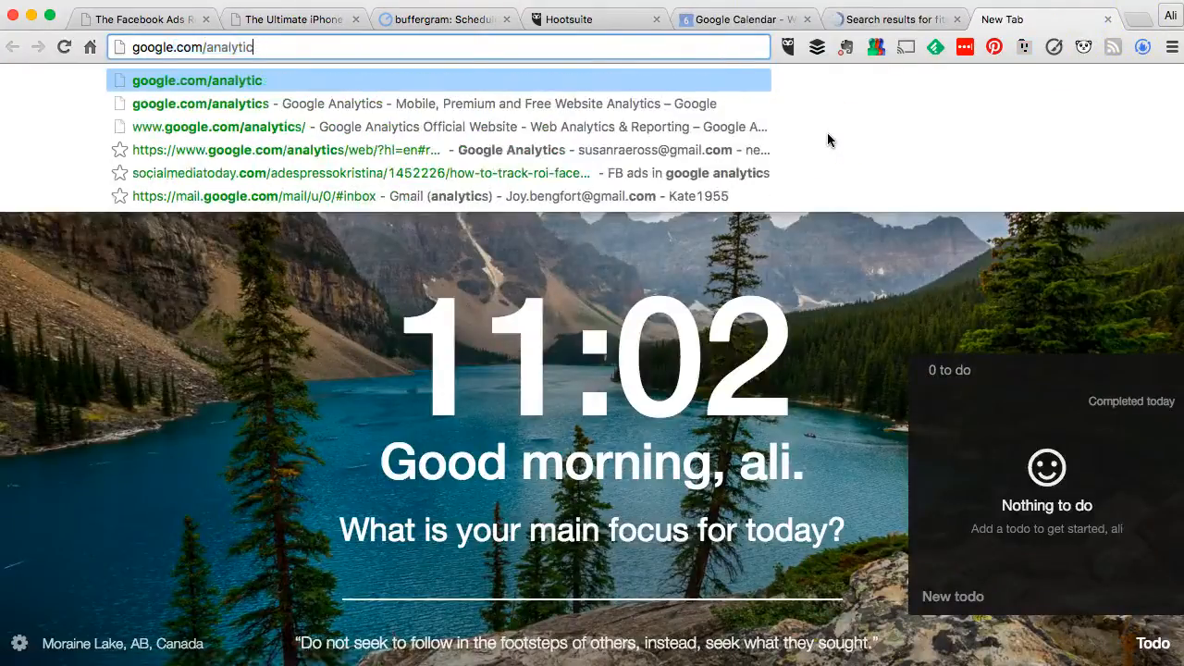
# - On Google in a new tab, search for 'top food instagram accounts'
pyautogui.press('backspace')
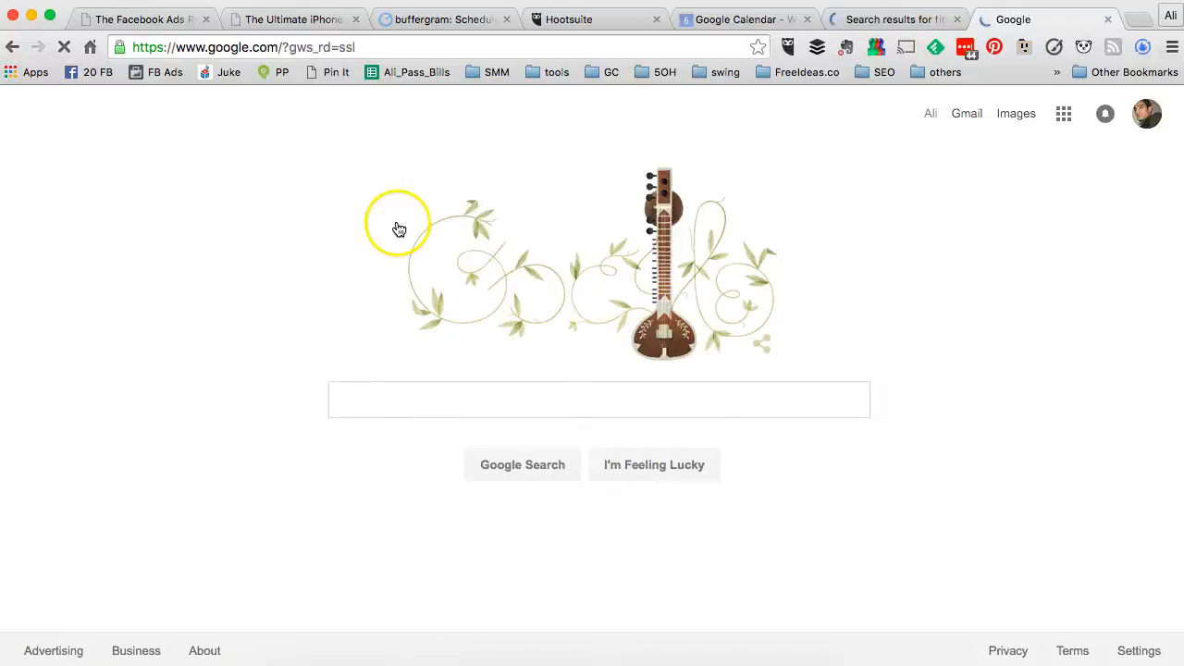
pyautogui.click(600, 399)
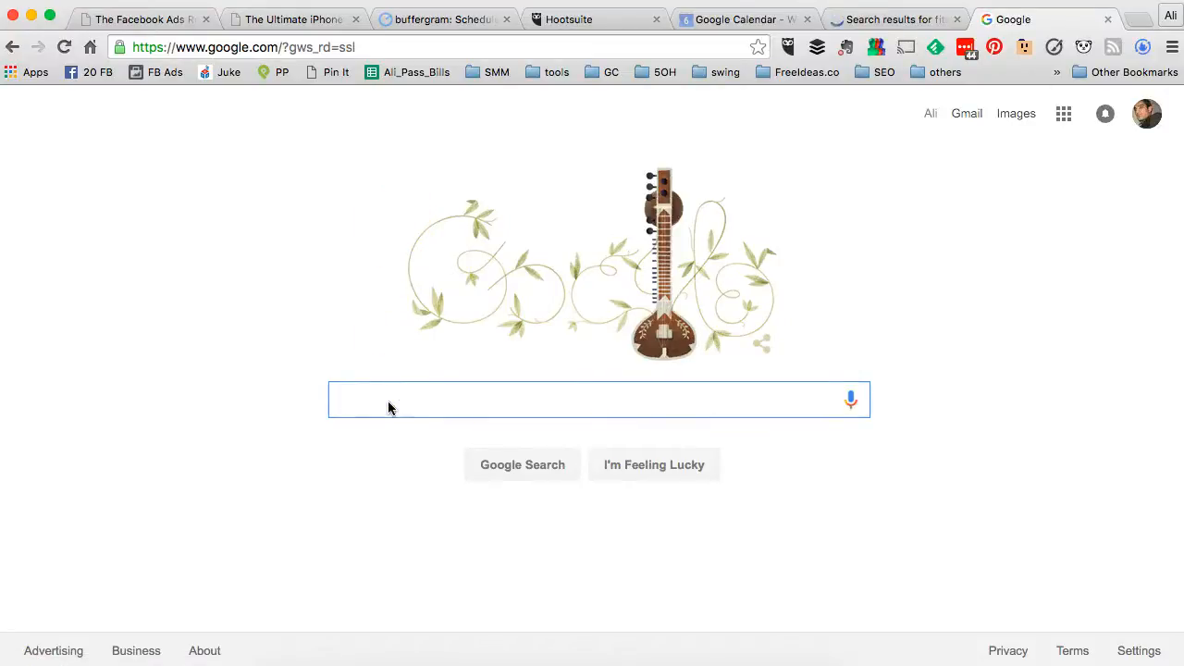
pyautogui.write('top')
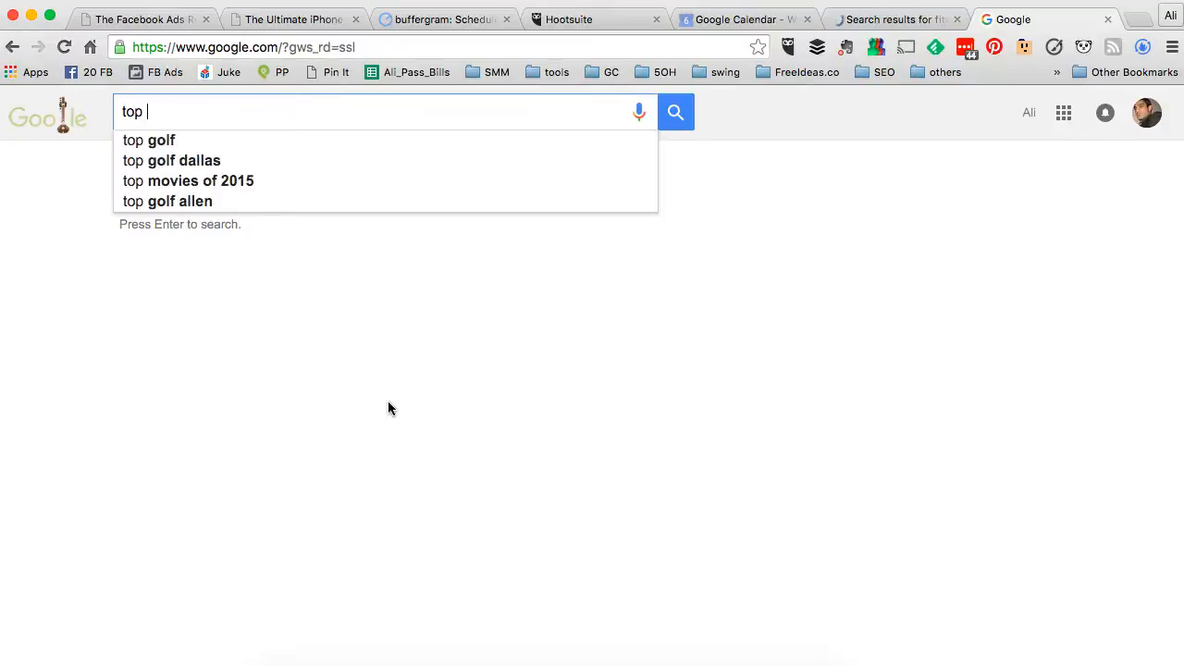
pyautogui.write('food i')
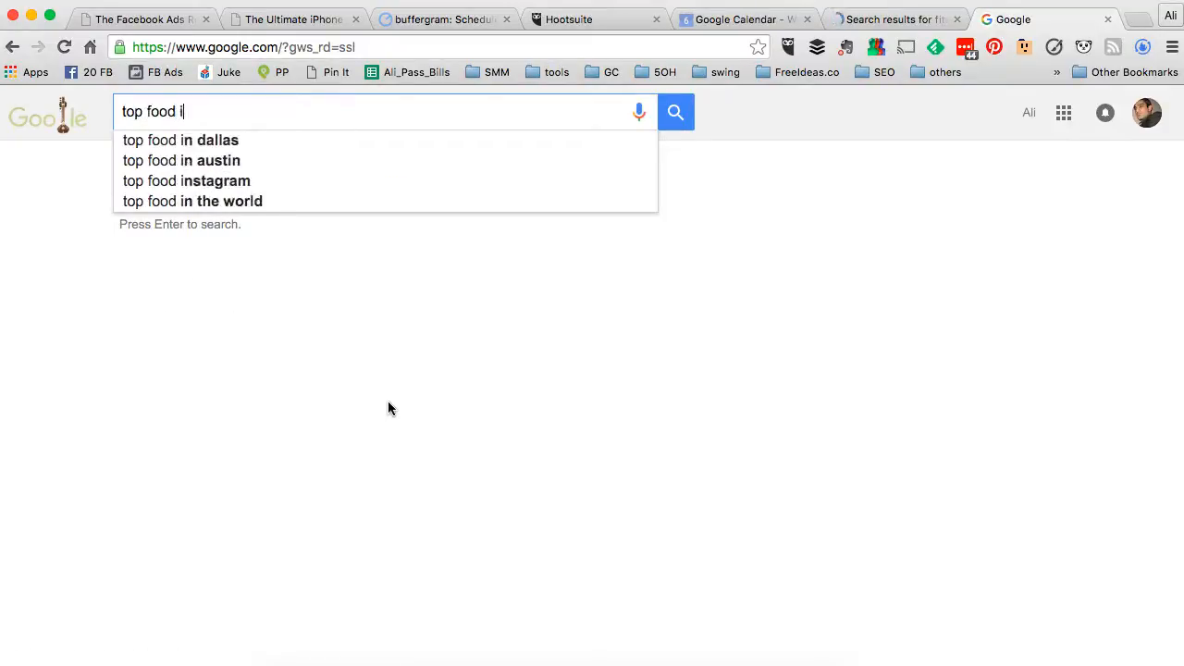
pyautogui.write('nstagram accounts')
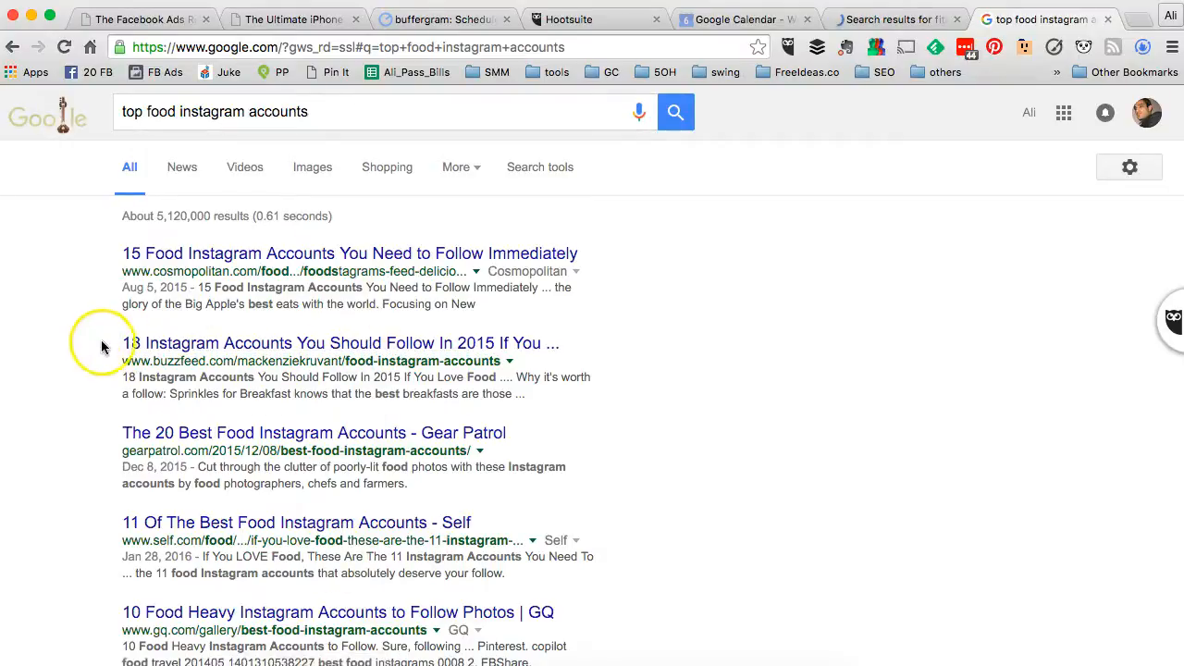
pyautogui.moveTo(183, 257)
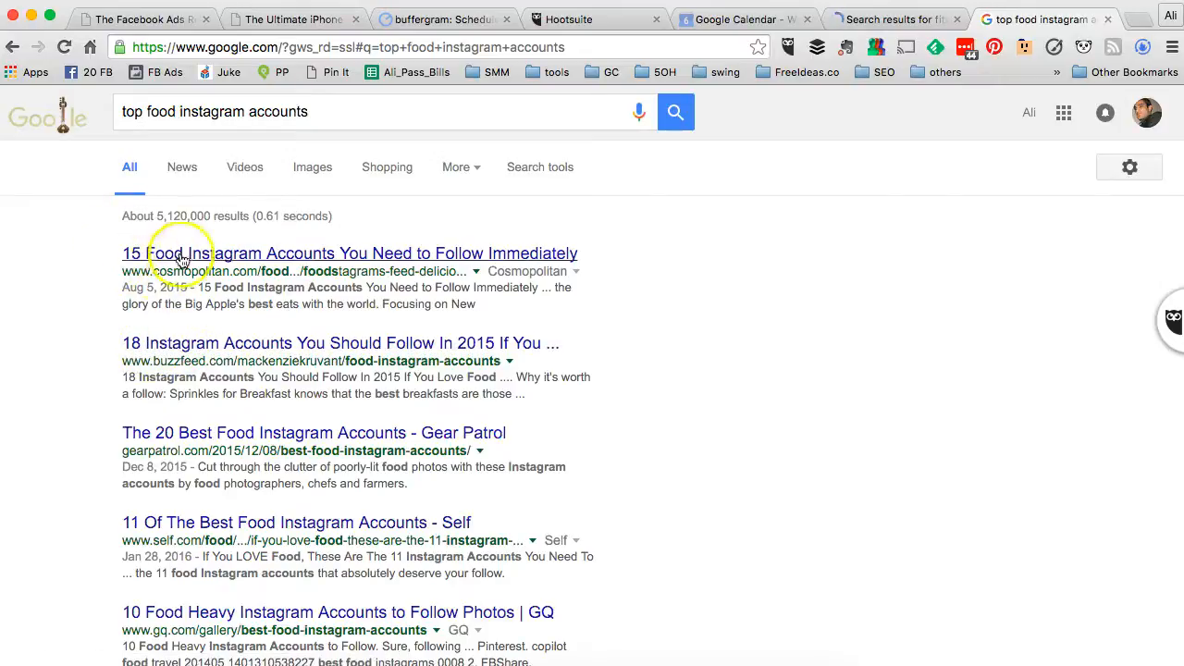
pyautogui.moveTo(176, 350)
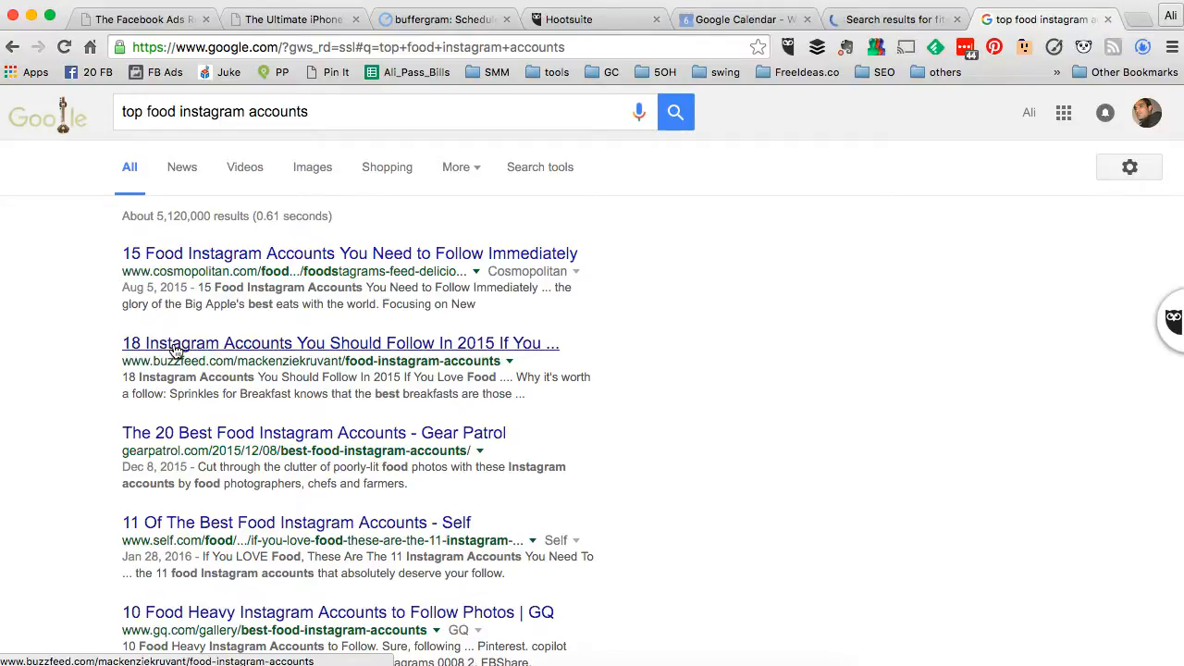
pyautogui.moveTo(177, 351)
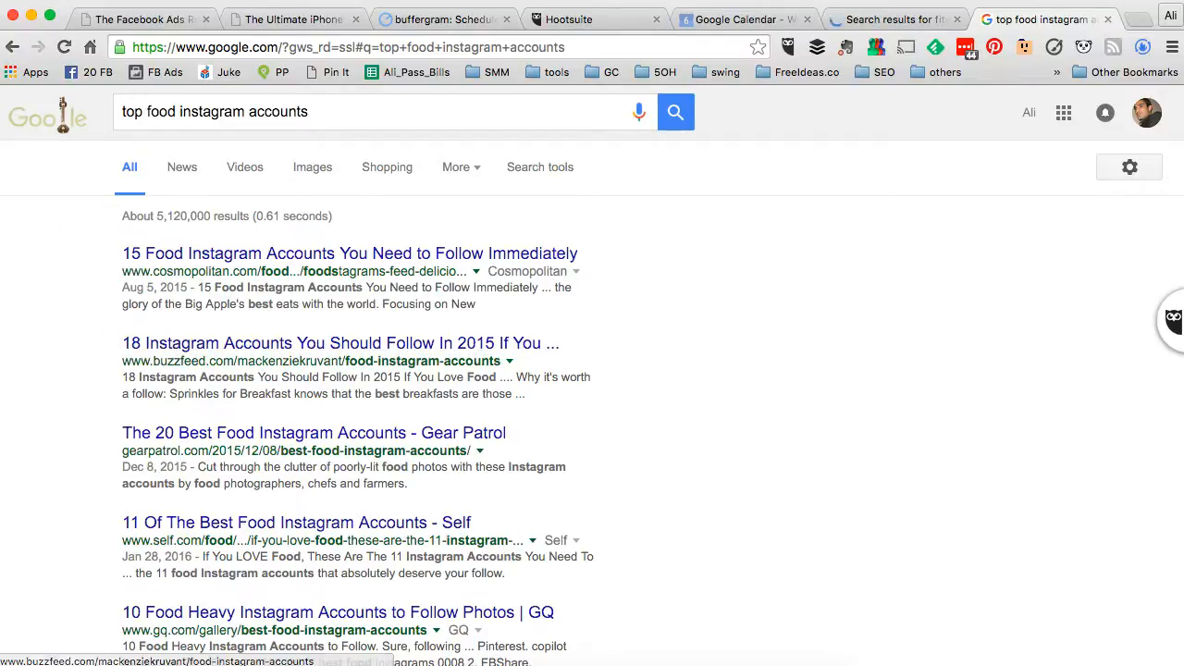